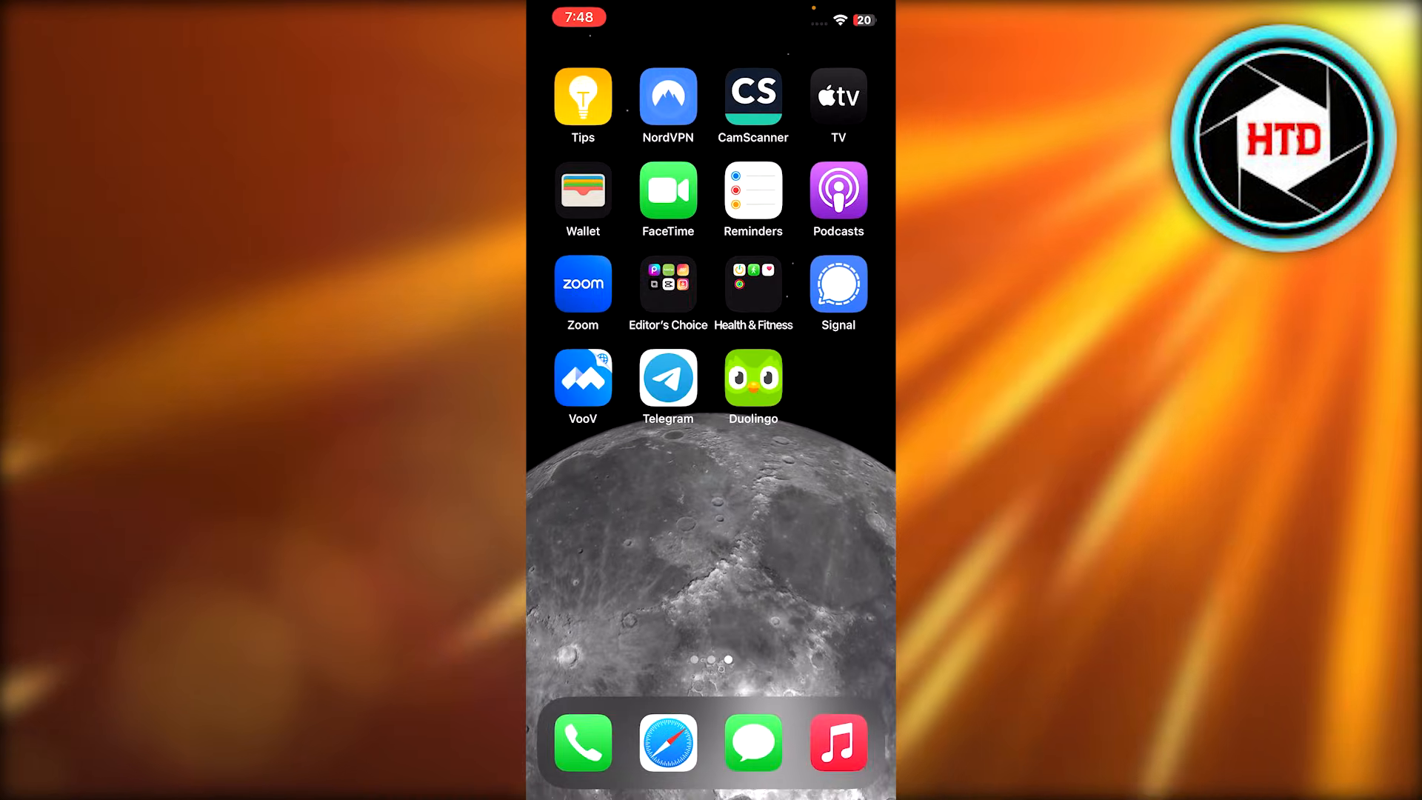
- Launch Duolingo from the home screen to the Intro to Chinese path
left_click(751, 379)
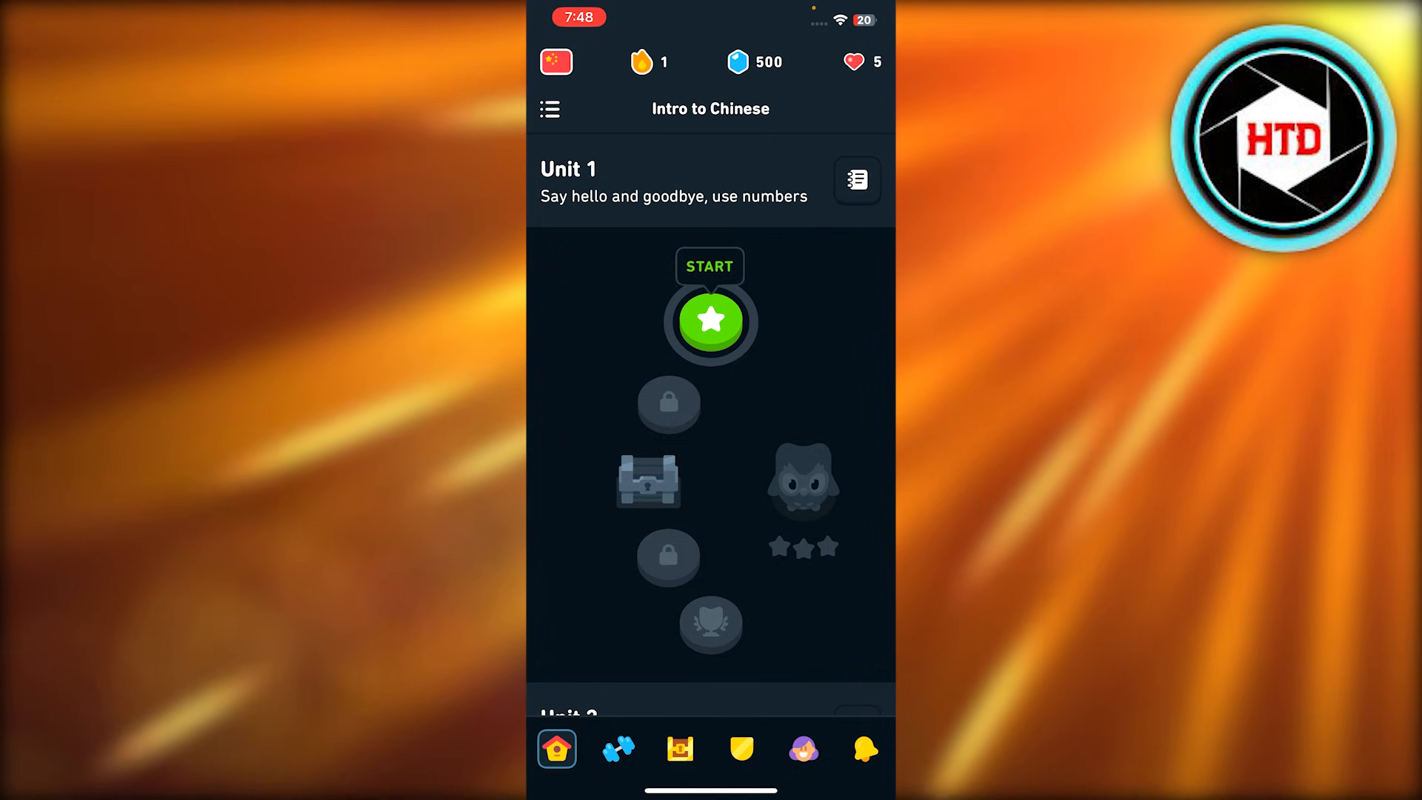
- Open the course switcher listing Chinese and the add-course option
left_click(555, 61)
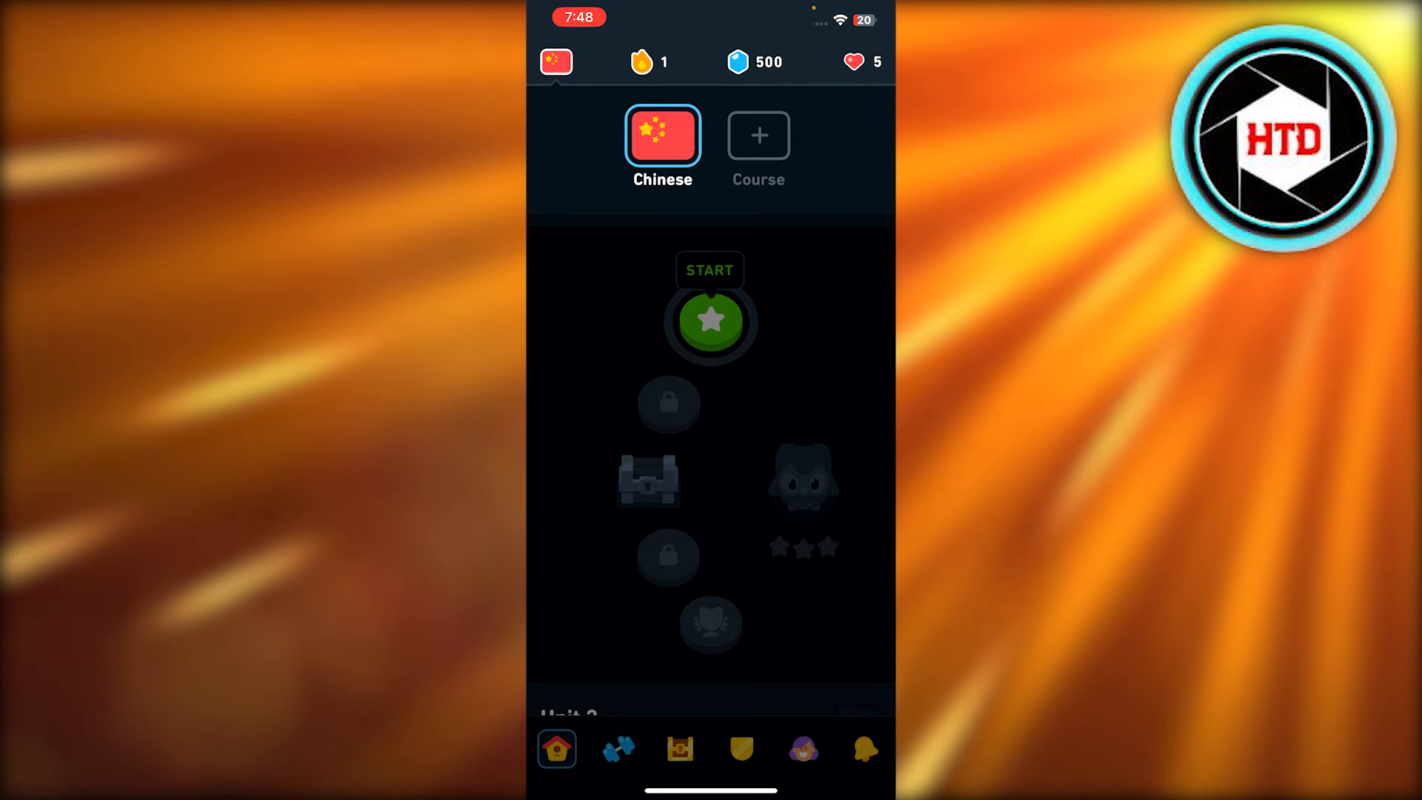
left_click(758, 134)
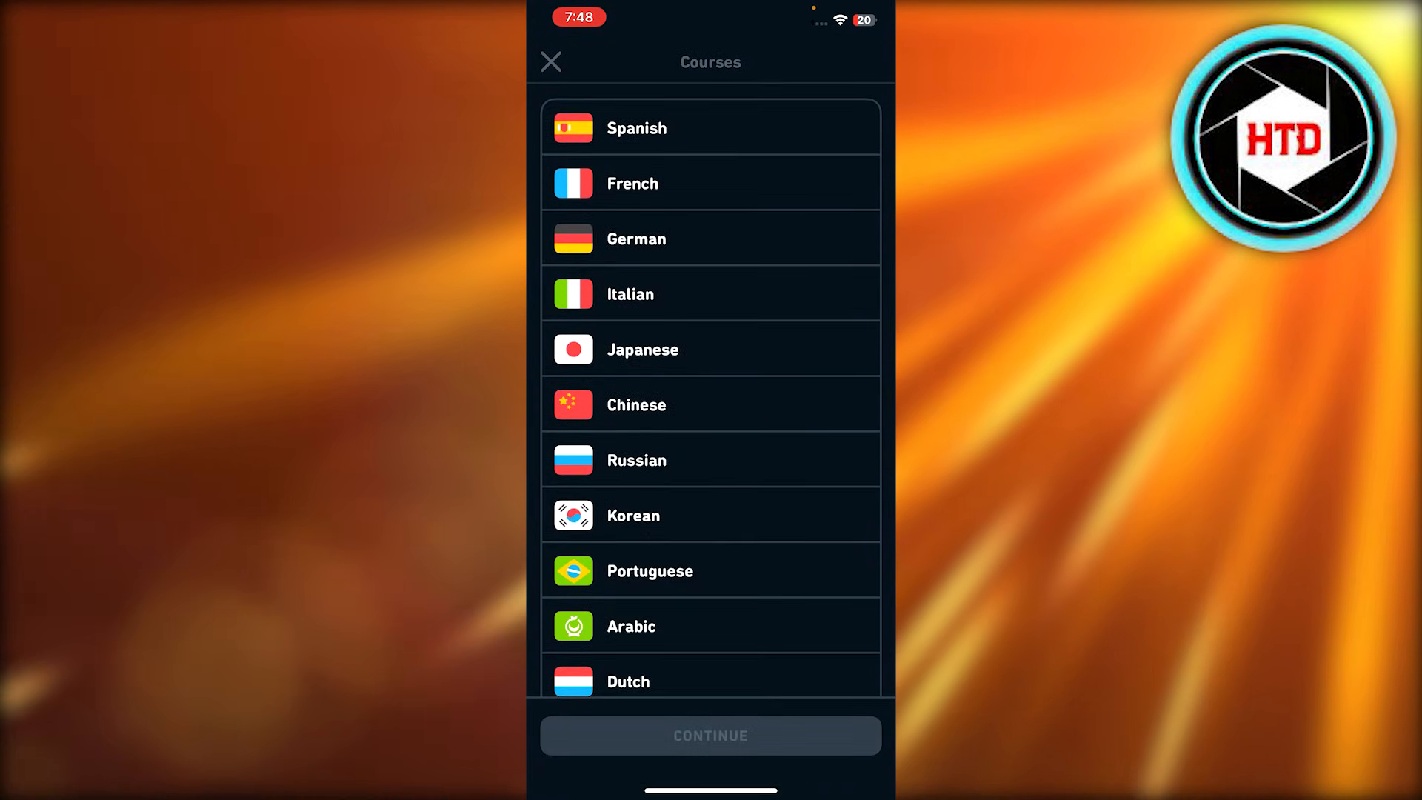
scroll("down", 3)
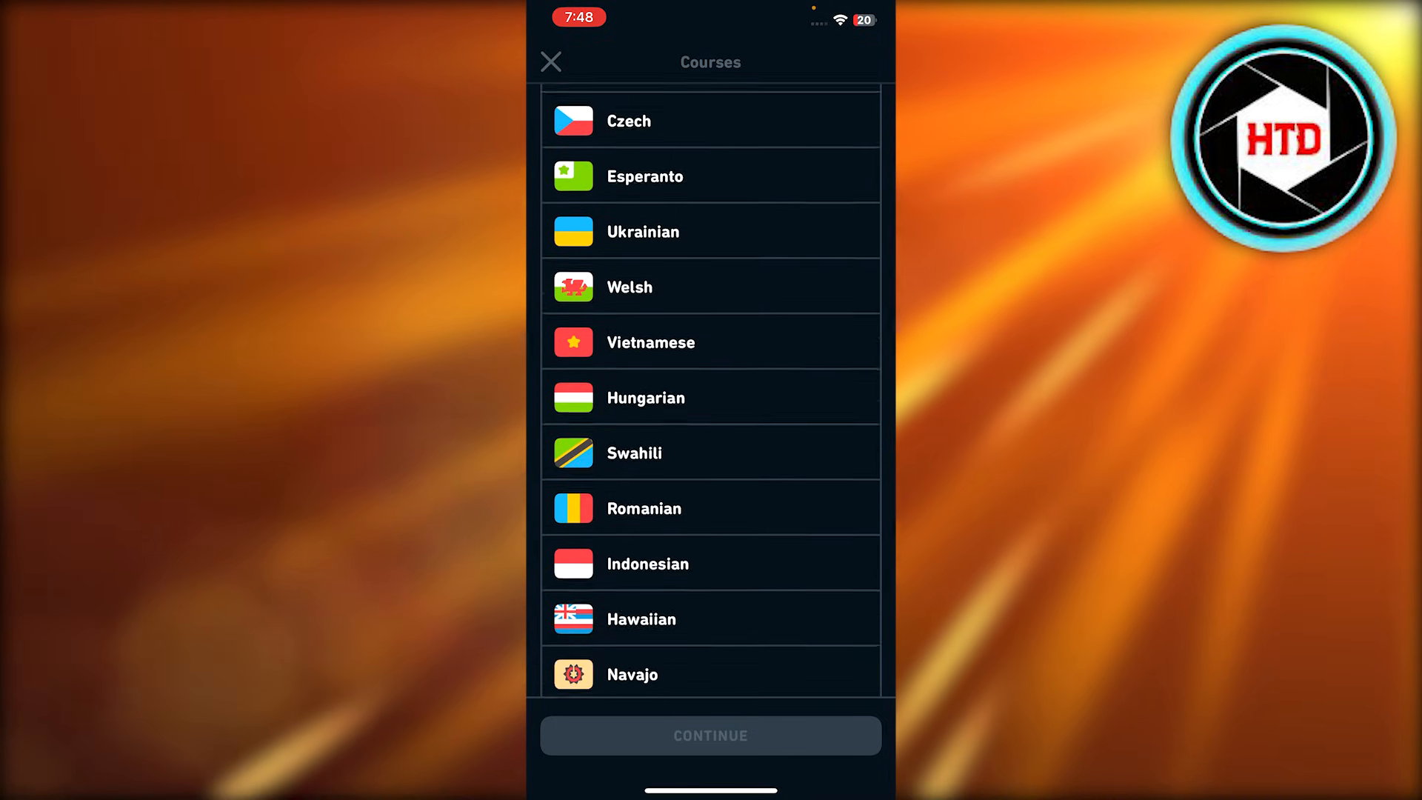
scroll("down", 3)
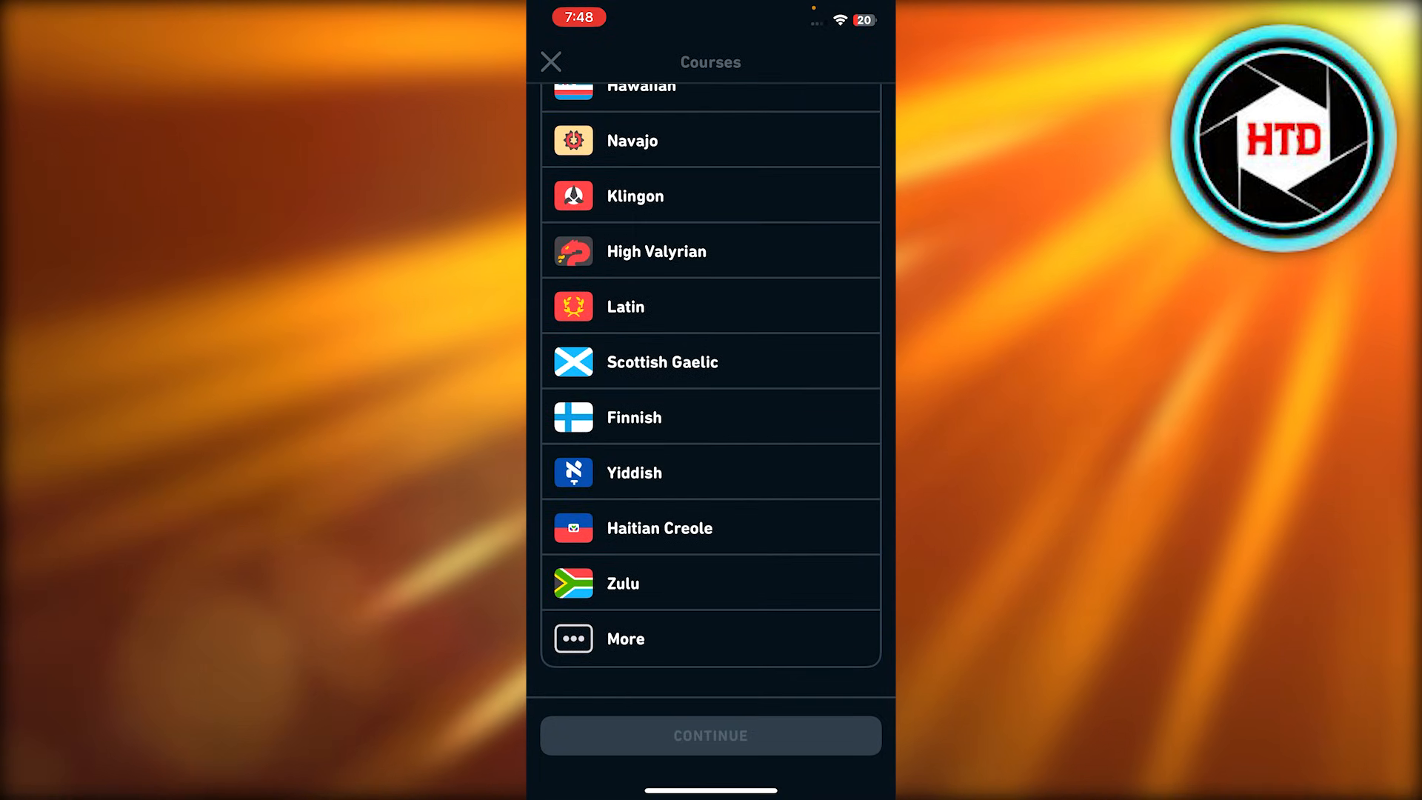
scroll("down", 3)
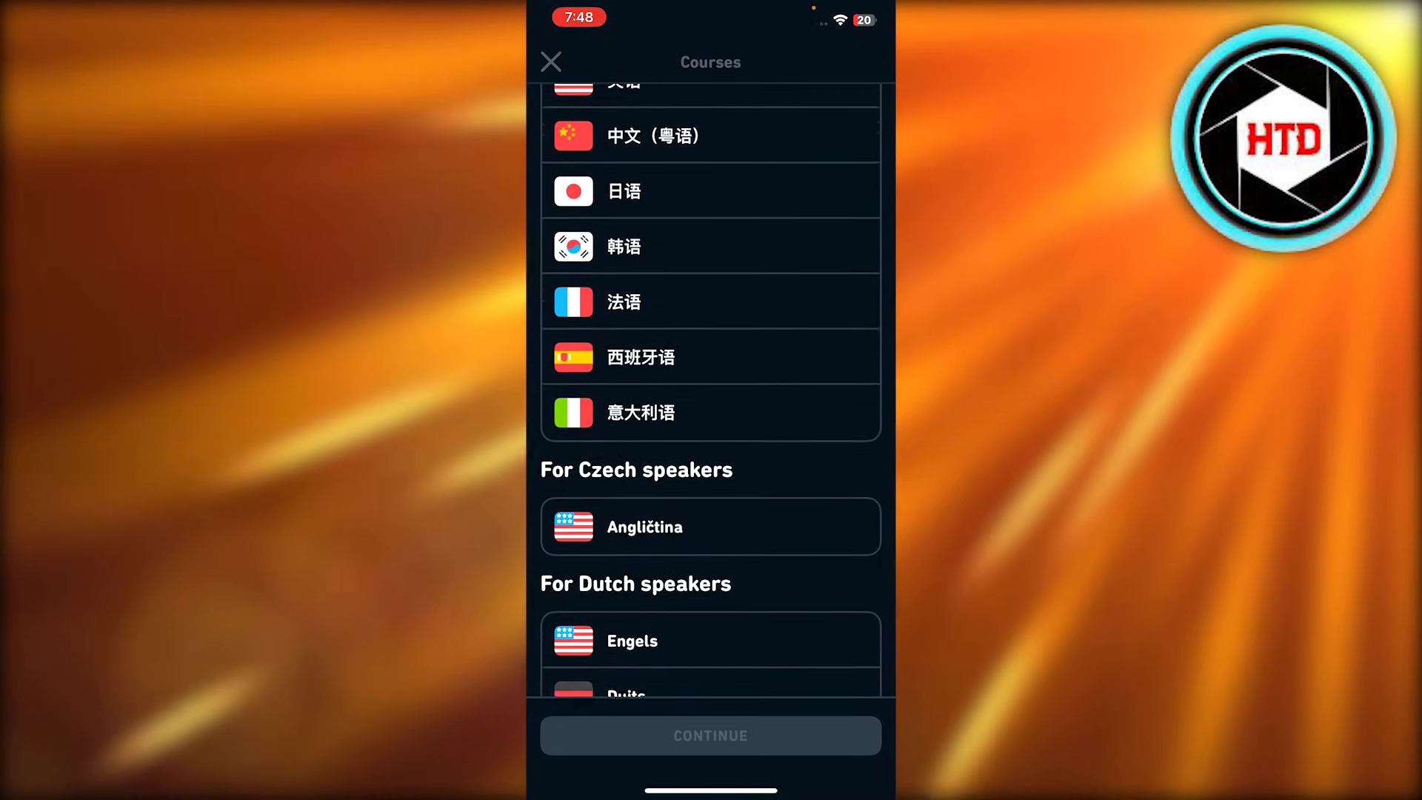
scroll("down", 3)
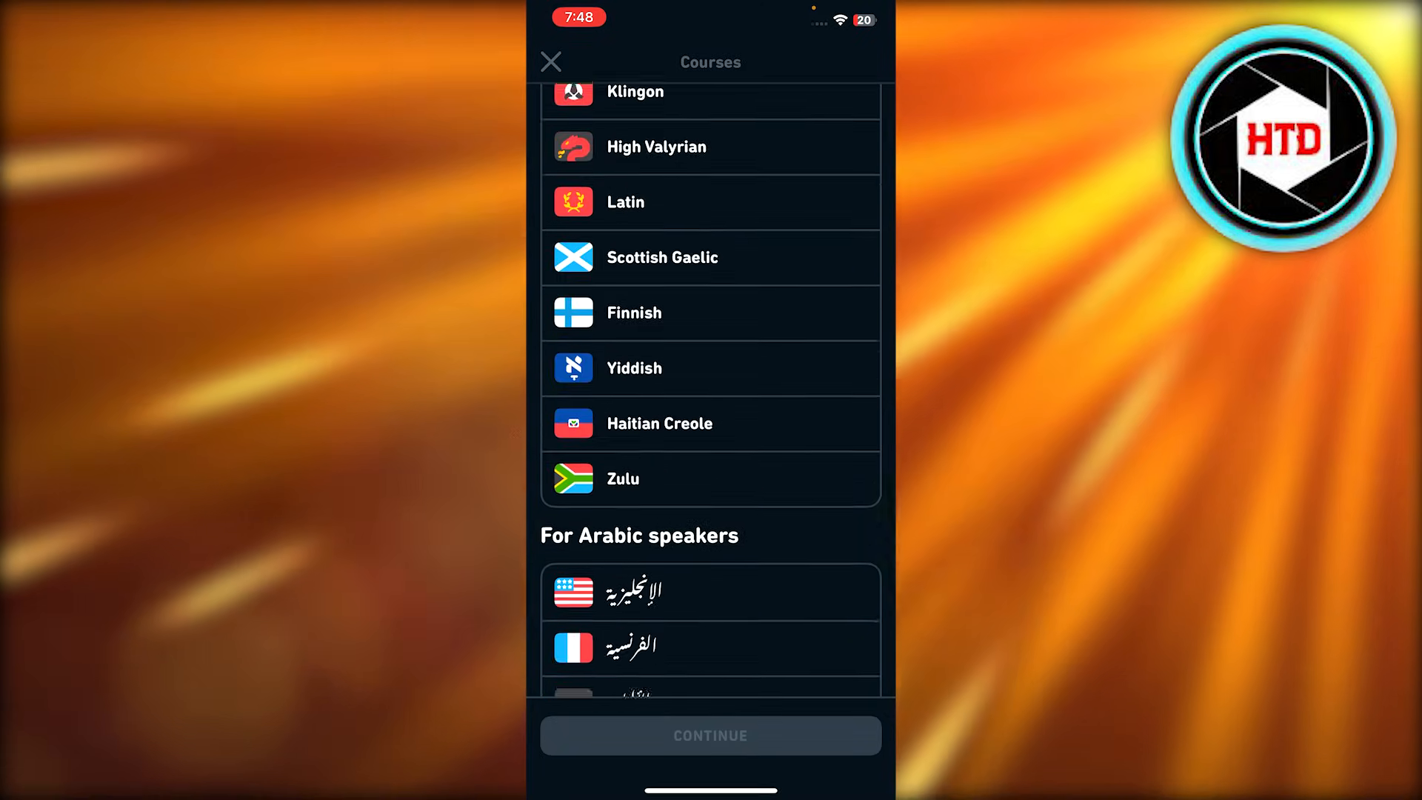
left_click(550, 61)
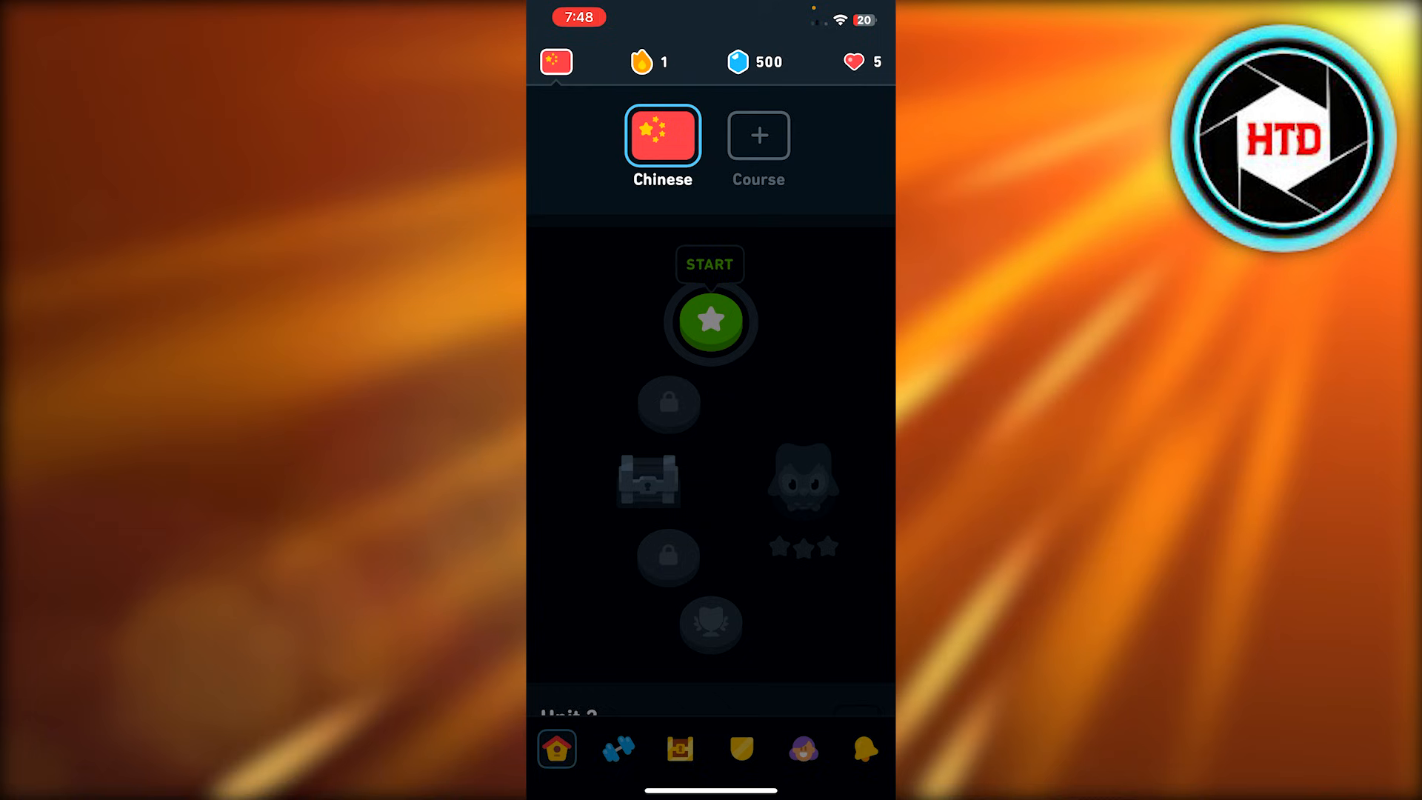
- Dismiss the course switcher and reopen the catalogue of courses to add
scroll("down", 3)
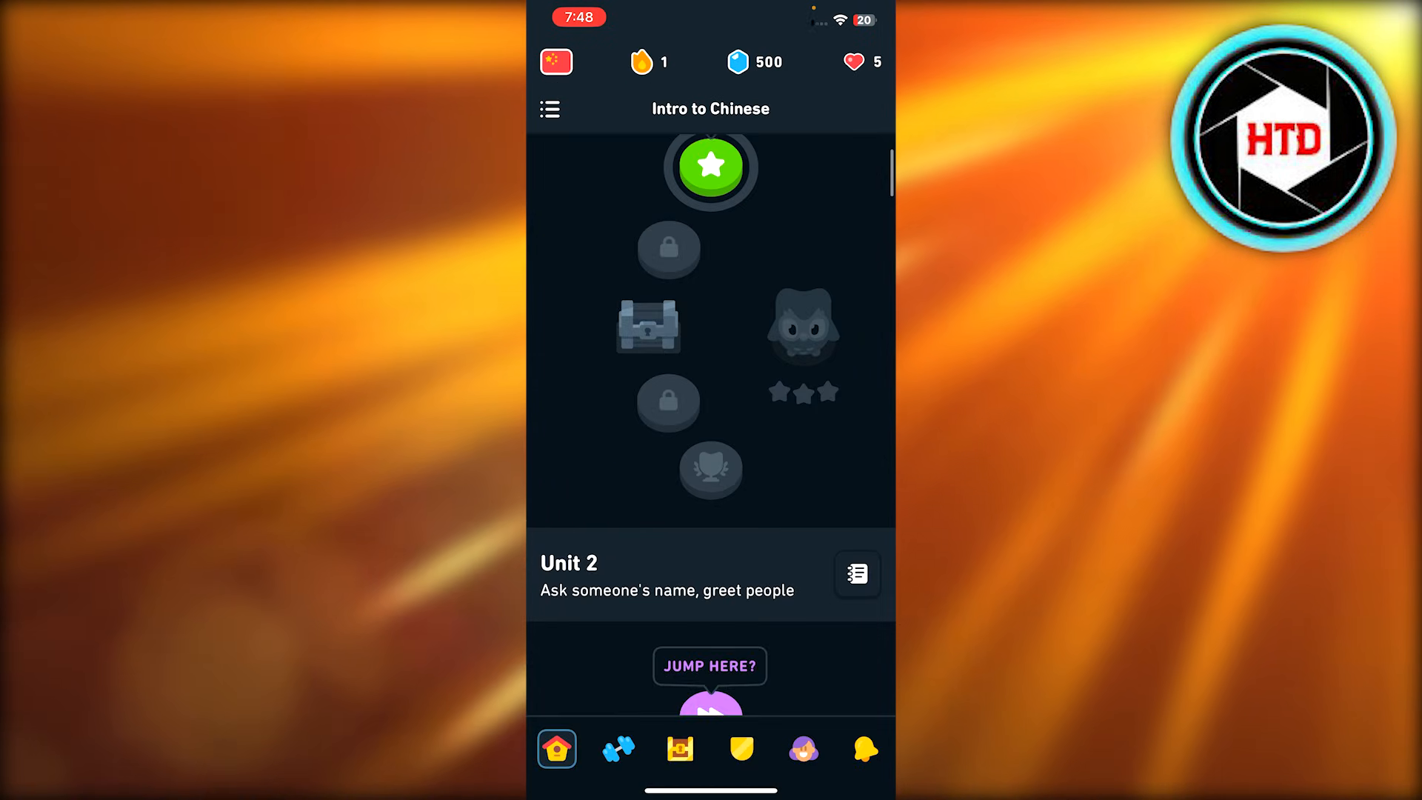
scroll("down", 3)
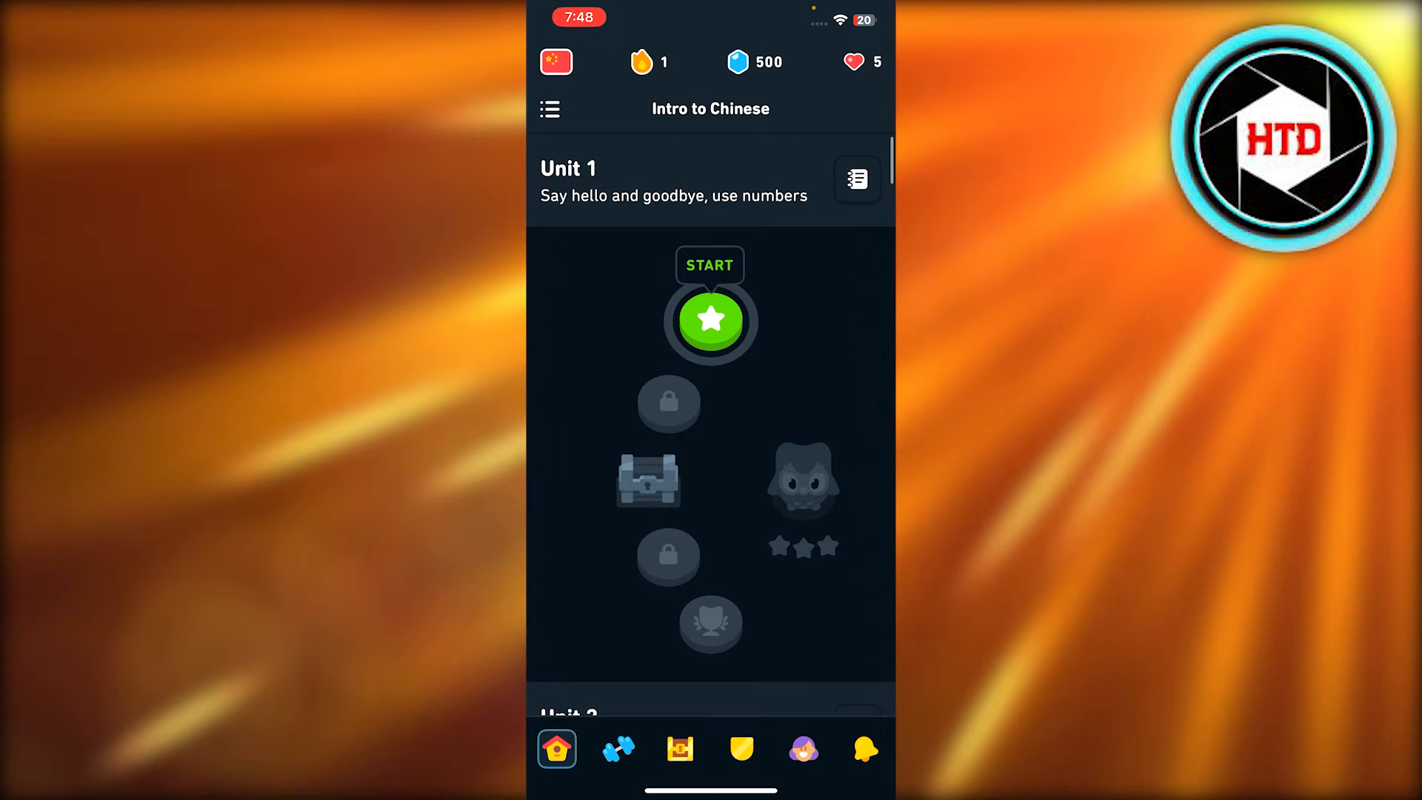
left_click(555, 61)
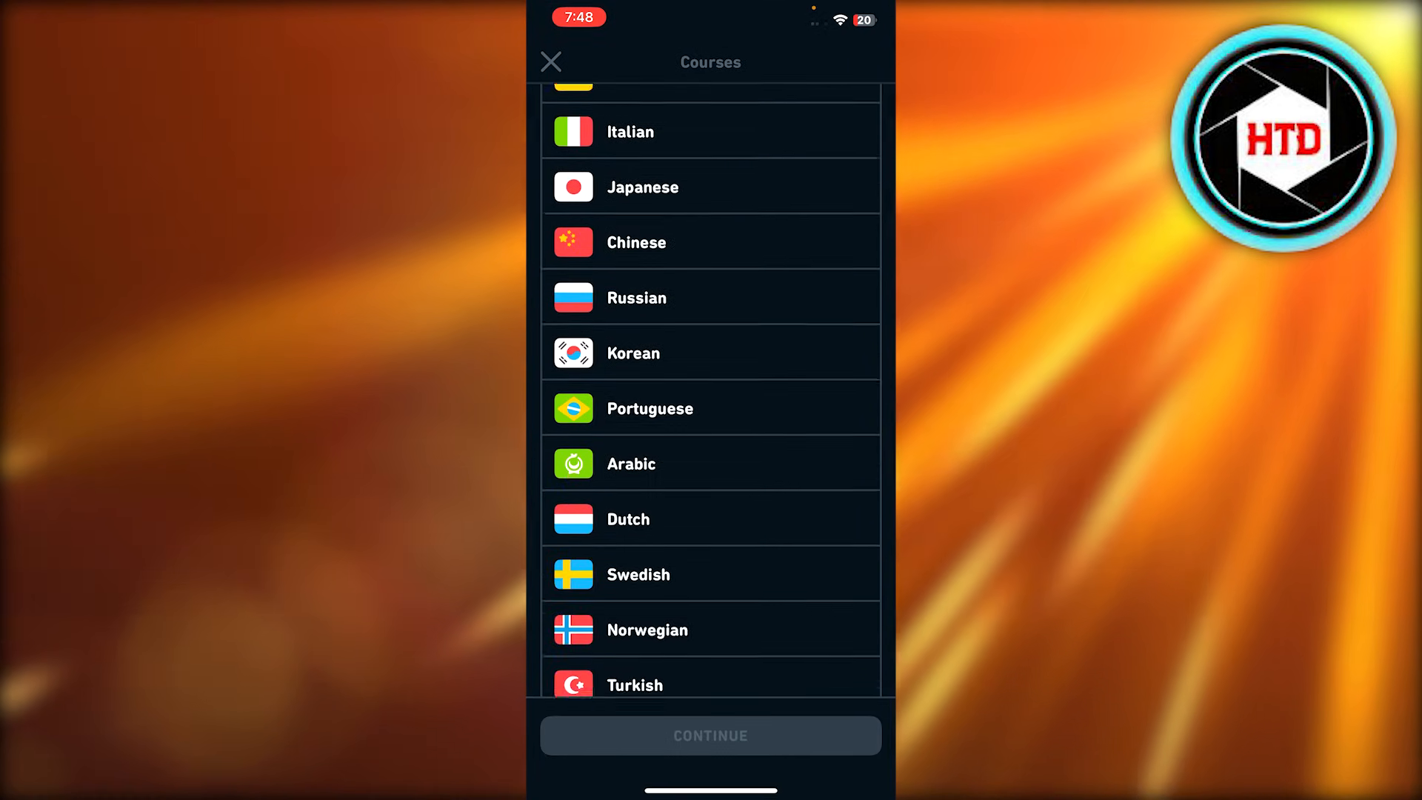
scroll("down", 3)
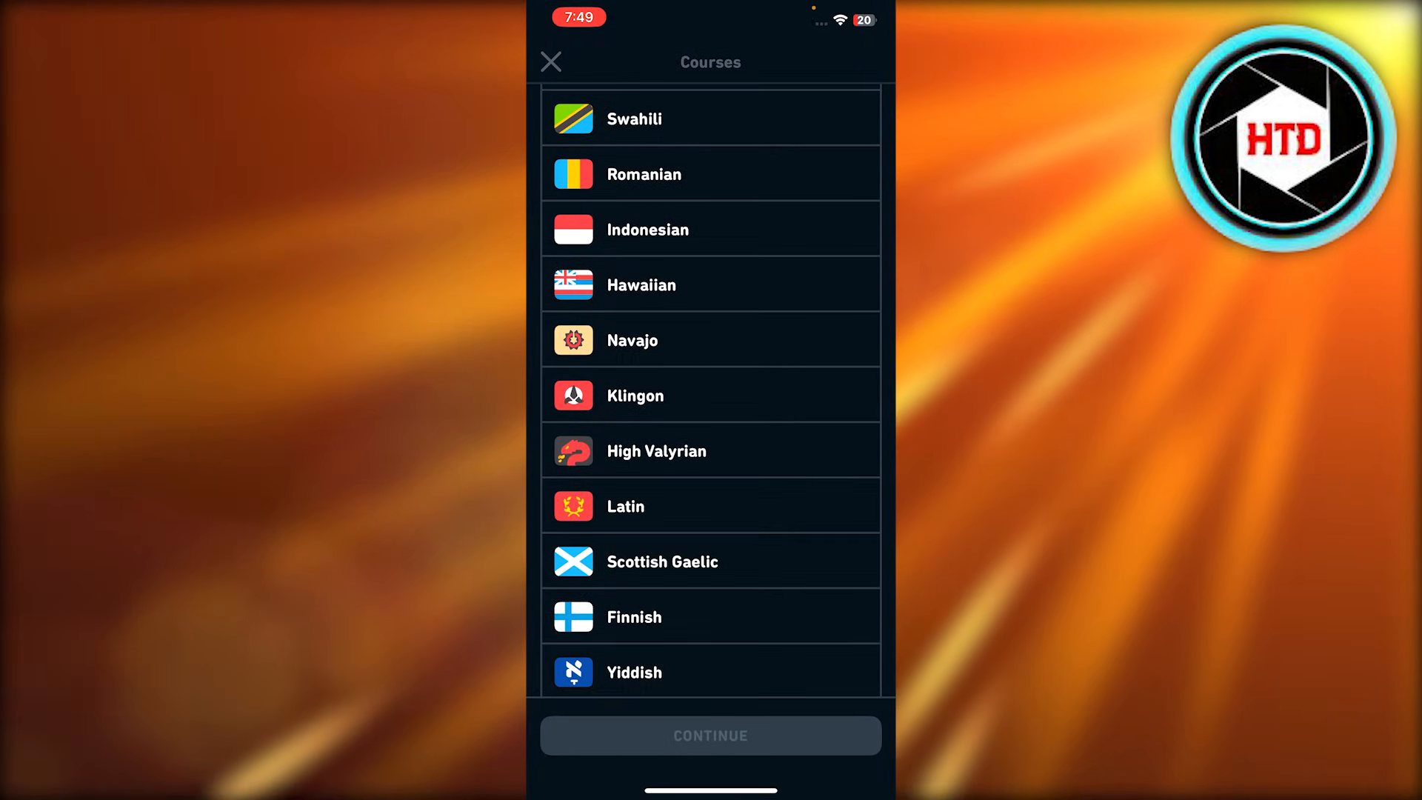
scroll("down", 3)
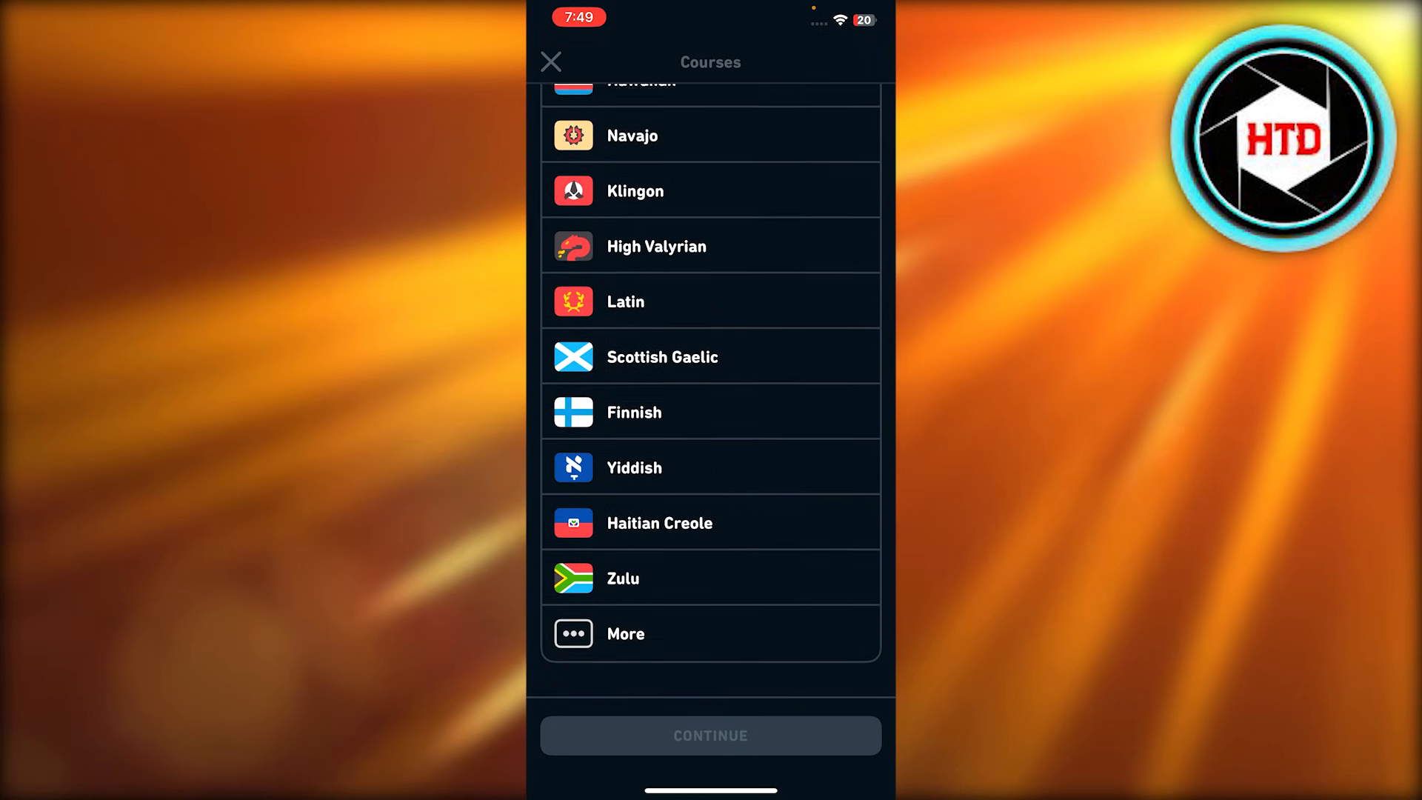
scroll("down", 3)
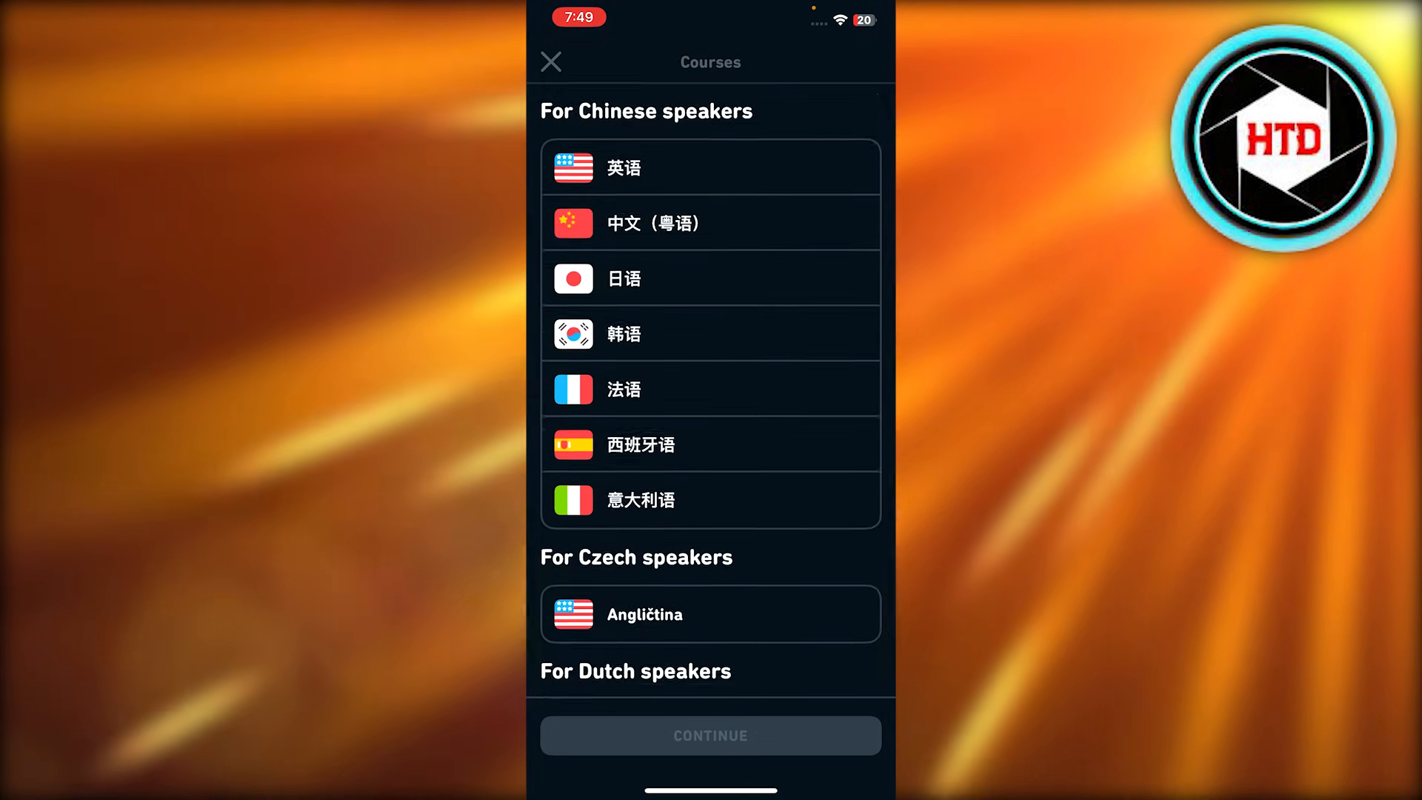
scroll("down", 3)
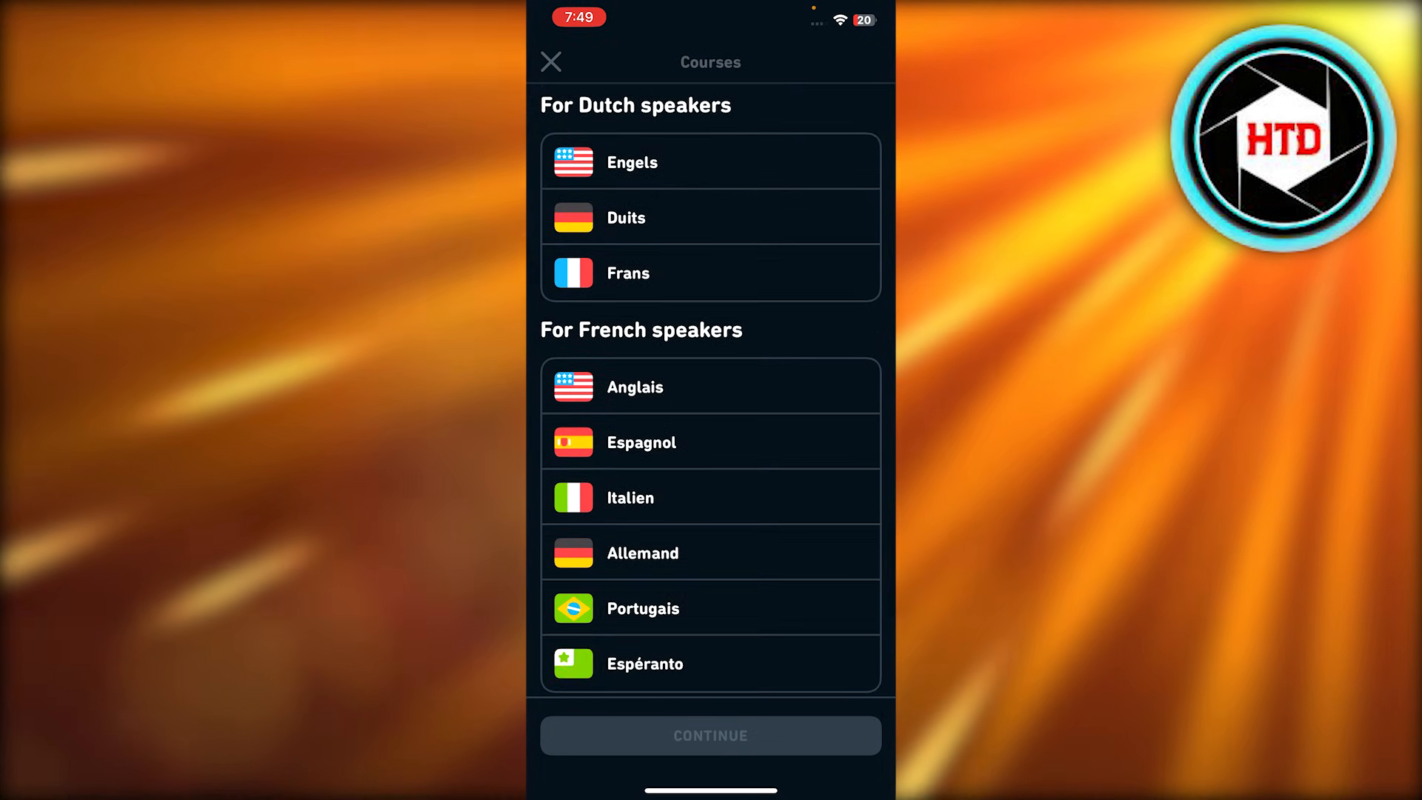
scroll("down", 3)
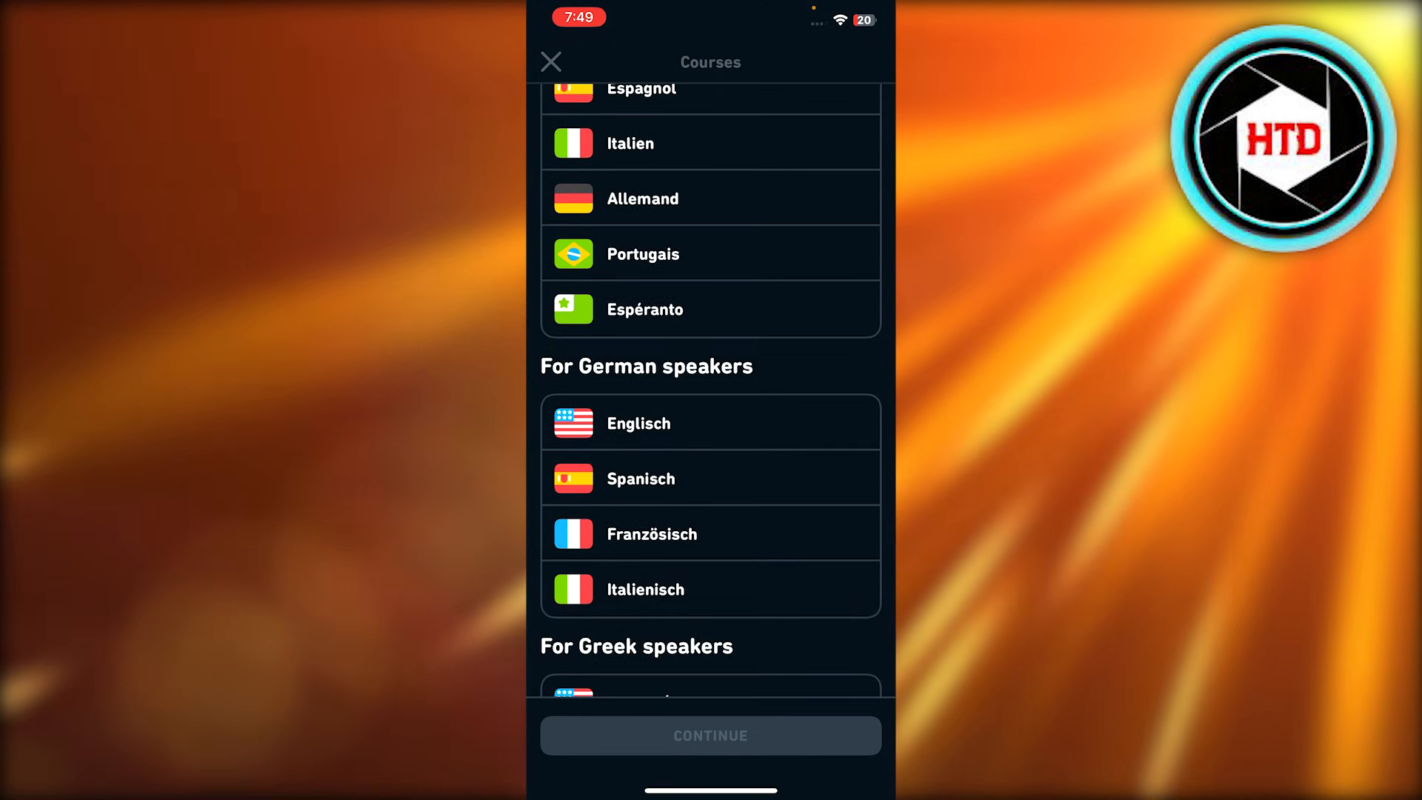
scroll("down", 3)
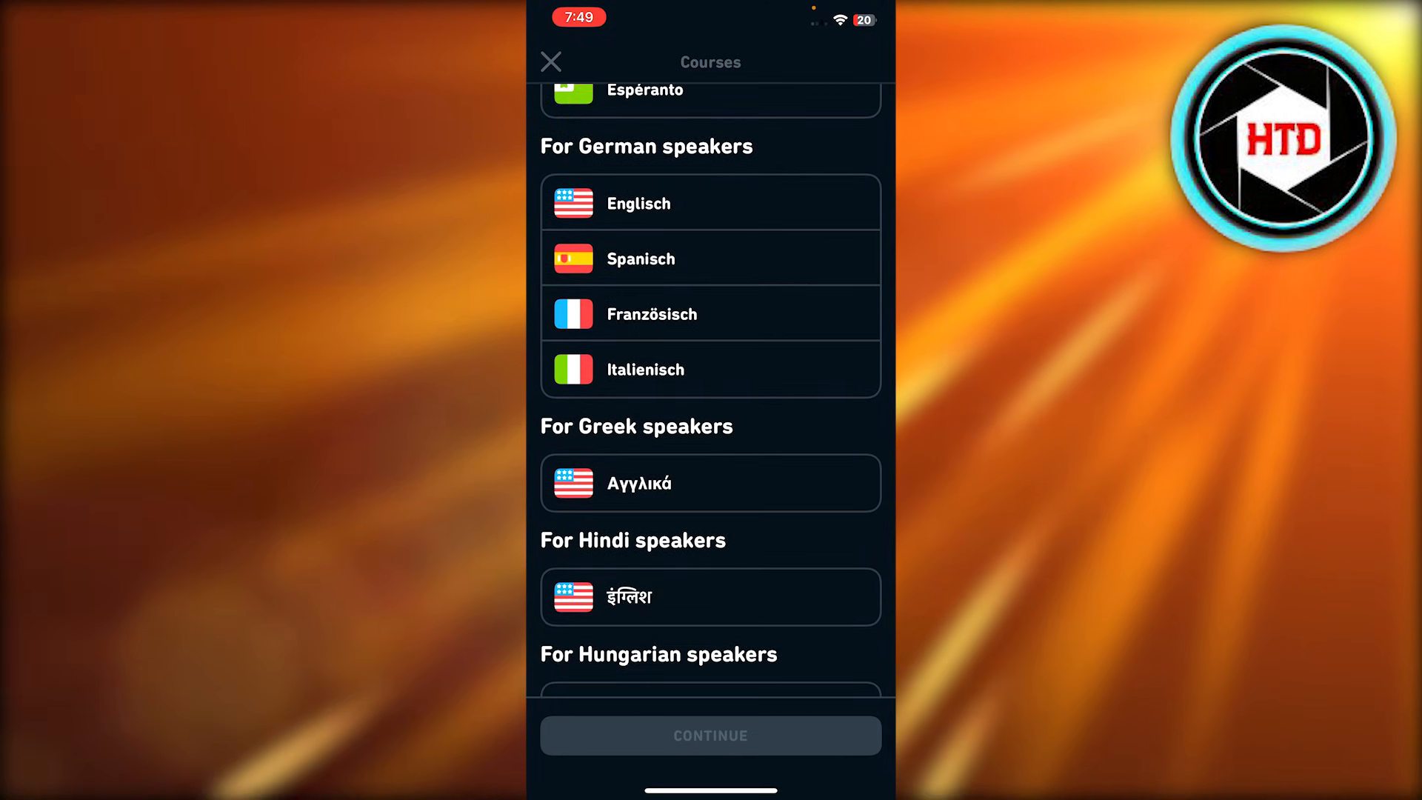
scroll("down", 3)
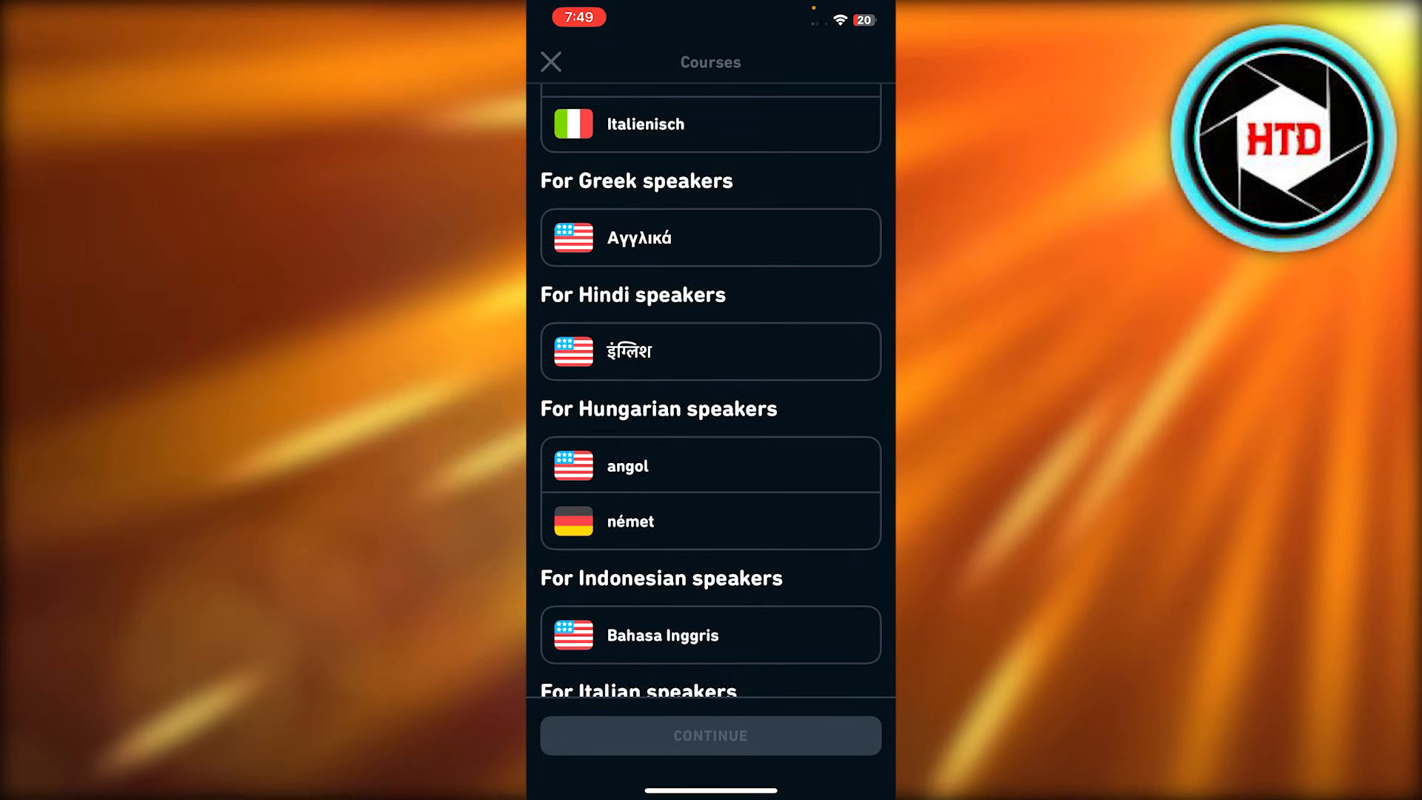
scroll("down", 3)
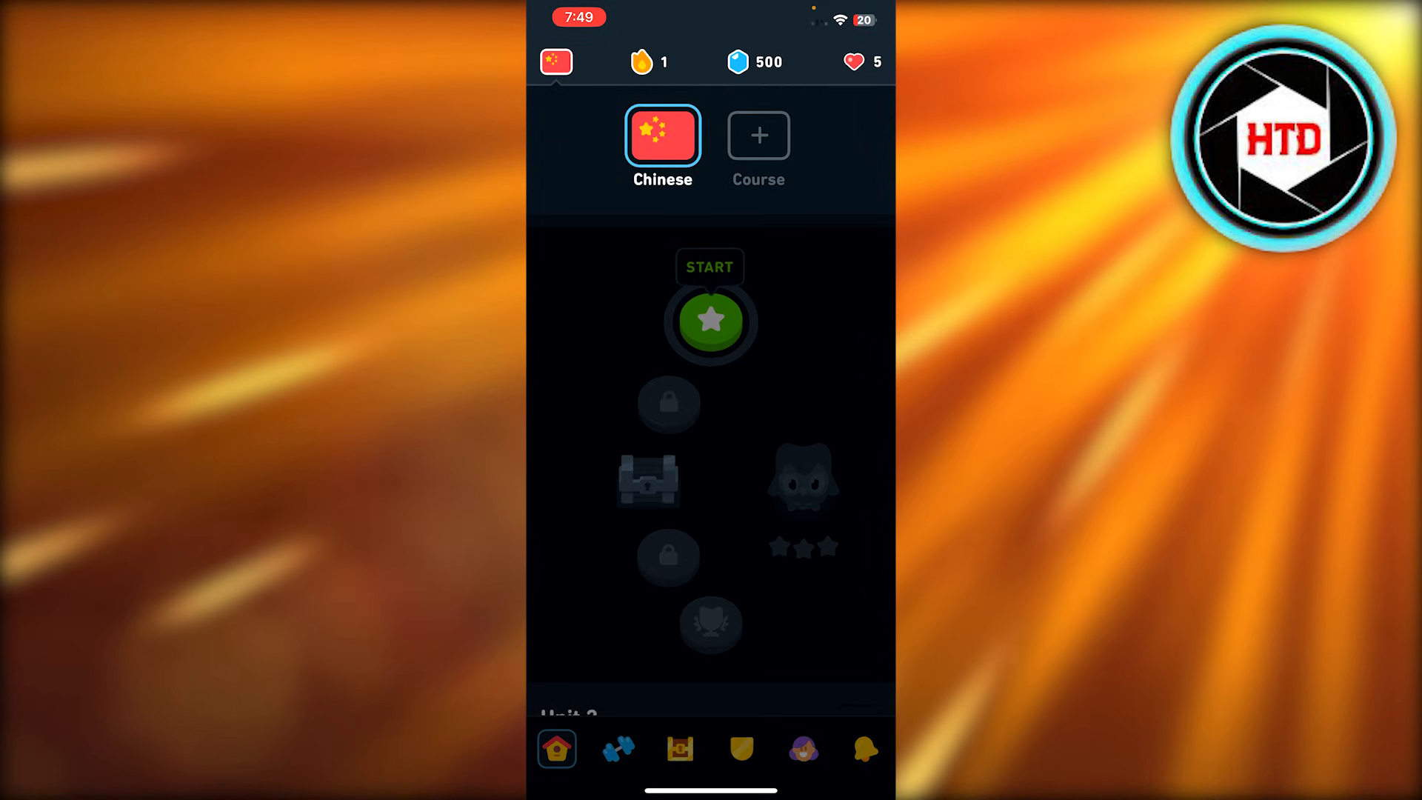
left_click(759, 135)
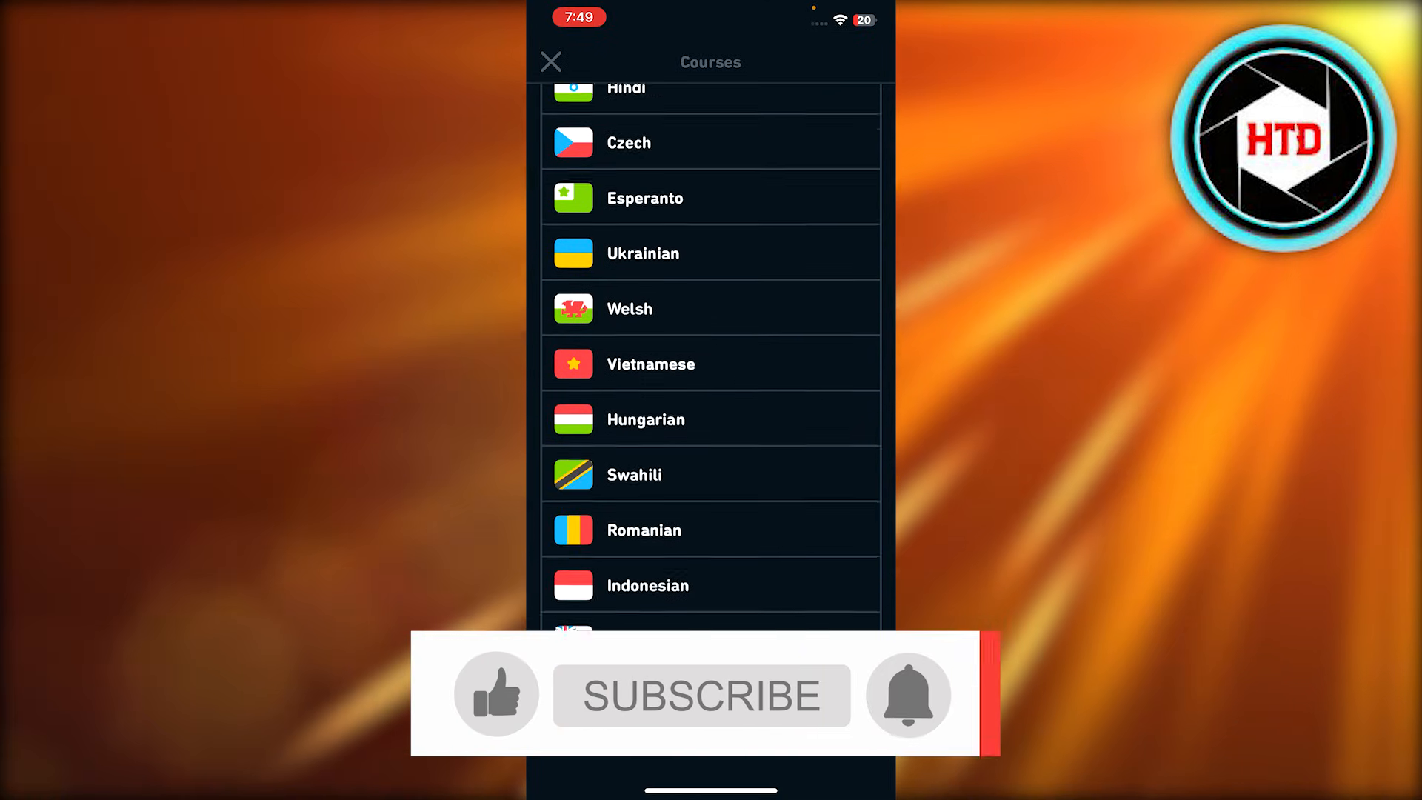